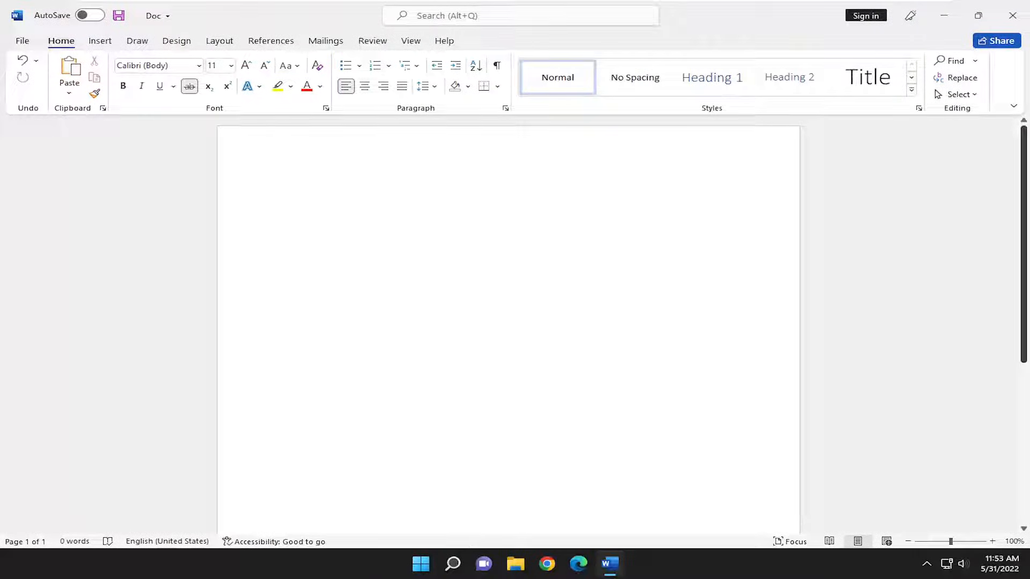
Step: Type 23 as plain text at the start of the blank page
left_click(286, 193)
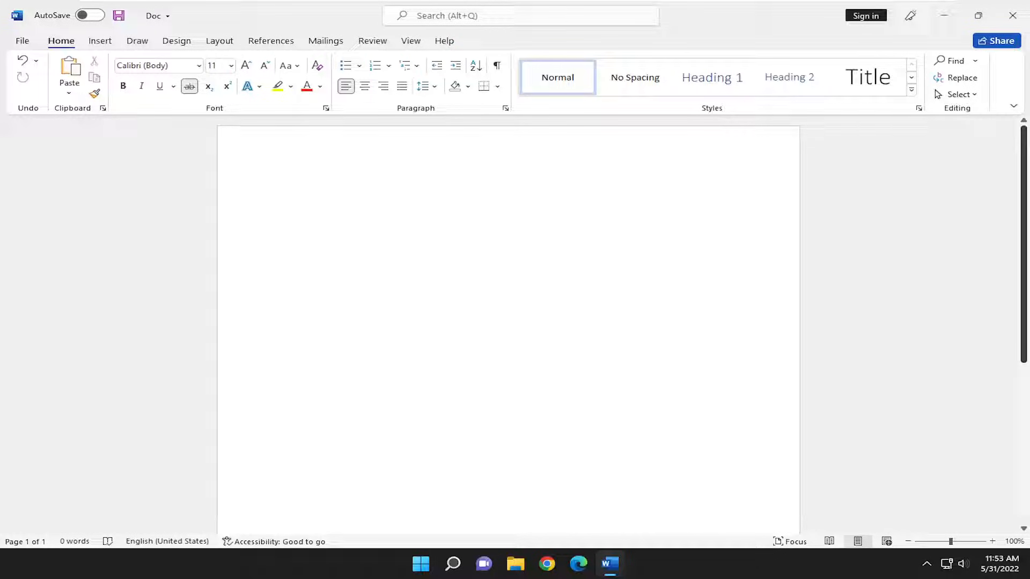
left_click(285, 193)
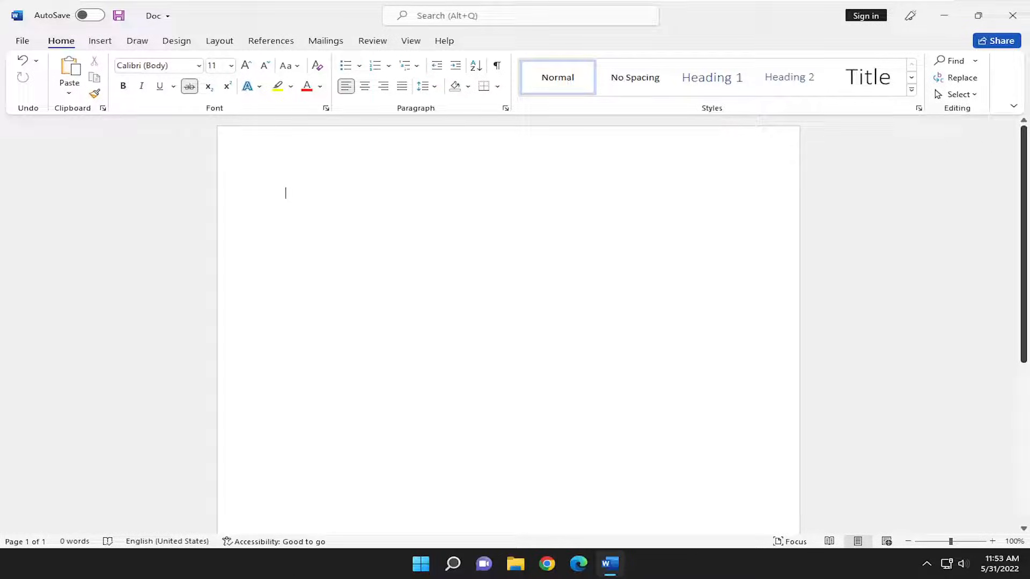
type("23")
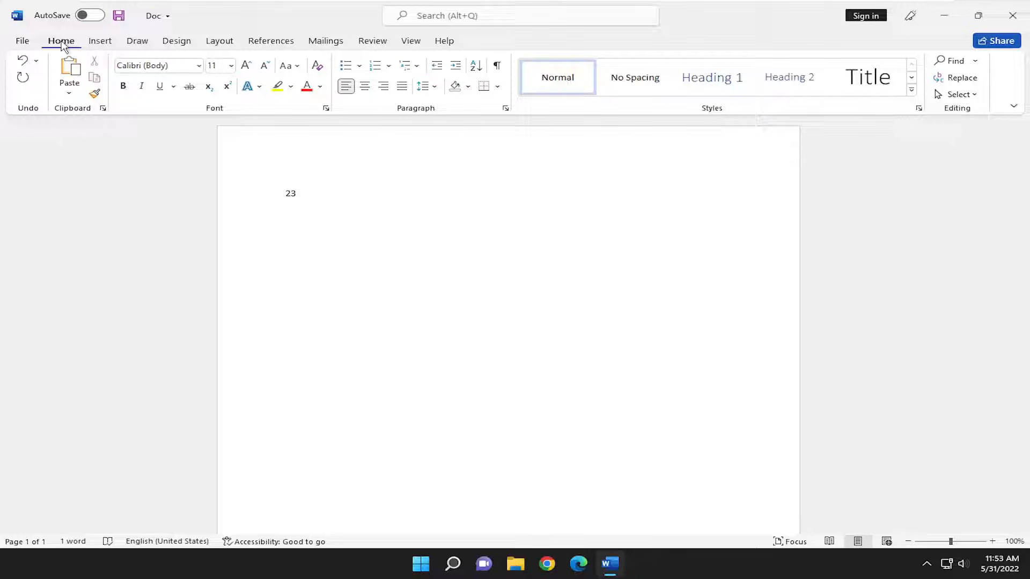
mouse_move(208, 86)
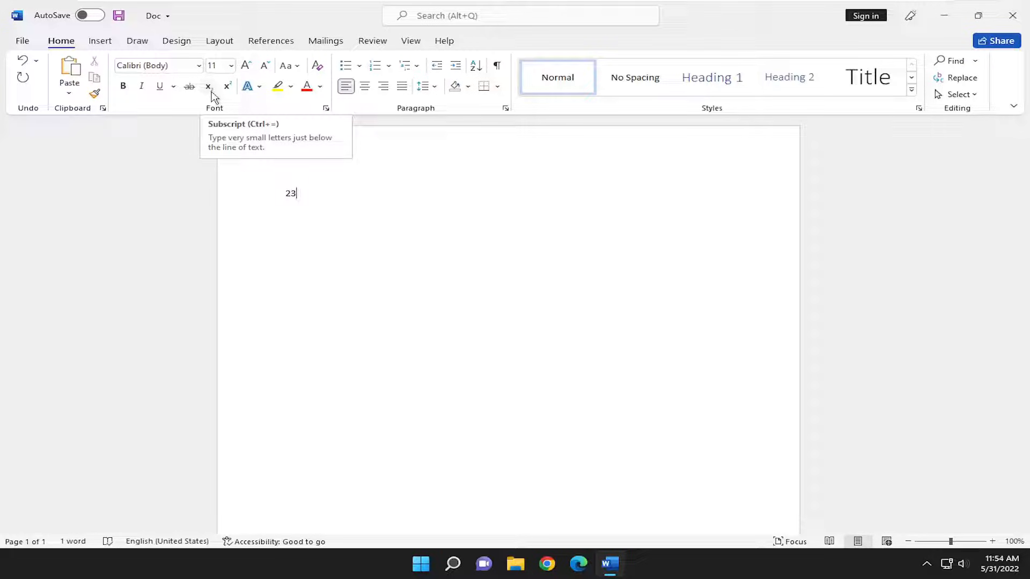
Step: Toggle Subscript and remove the accidental subscript text, leaving only 23
left_click(208, 85)
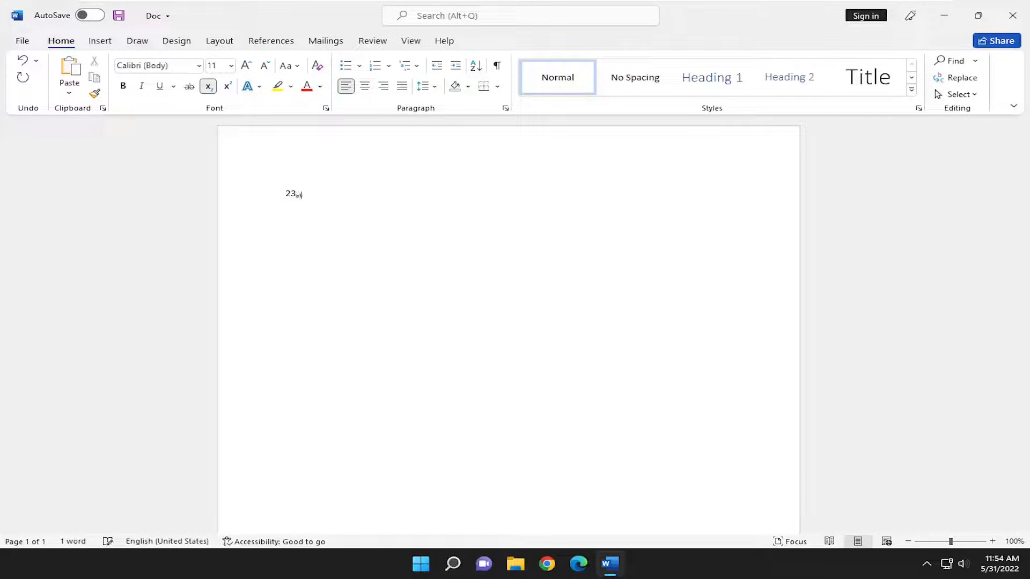
type("bsolute")
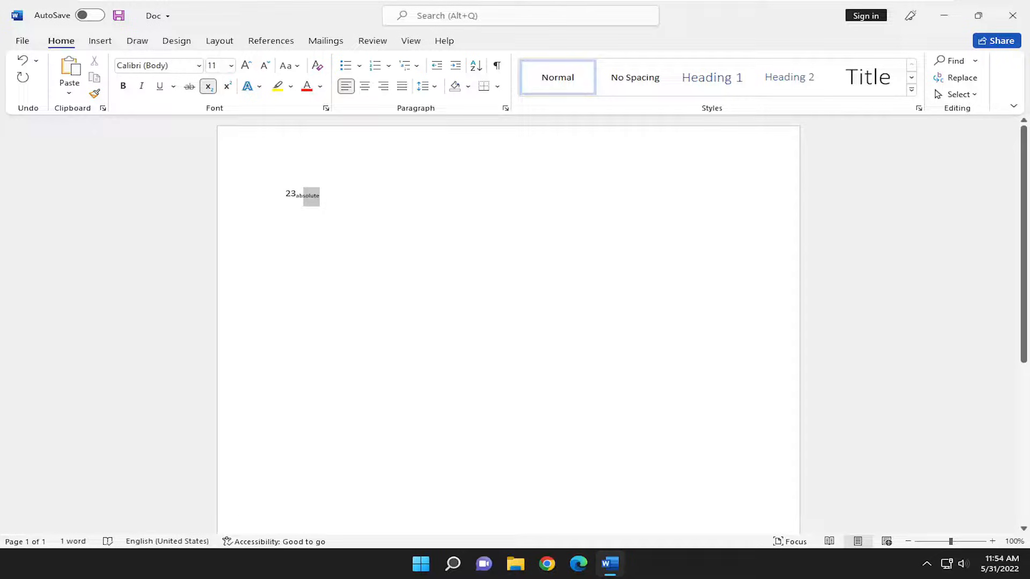
left_click(208, 85)
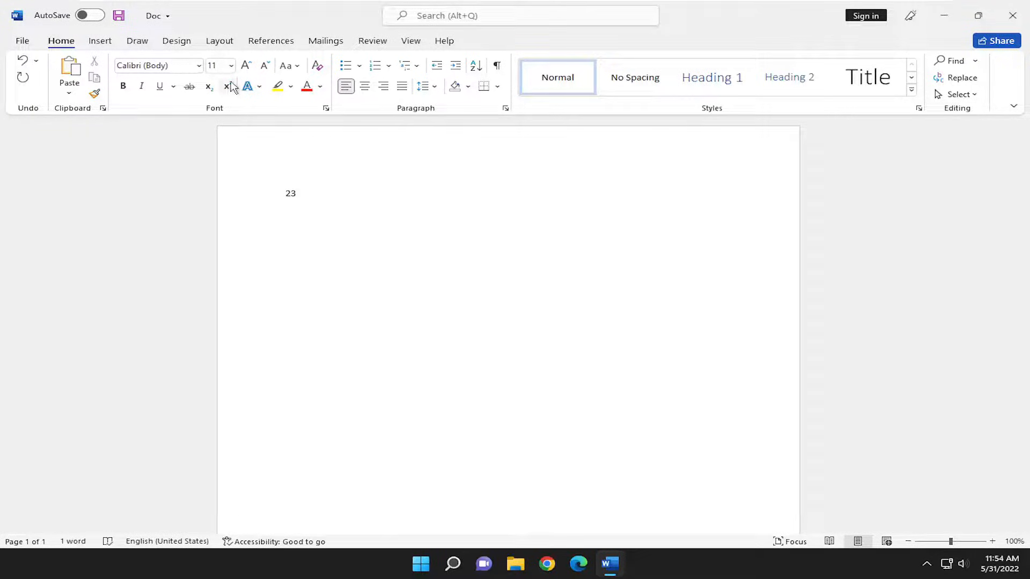
Step: Add superscript 23 and subscript 12 after the 23, and zoom back near 100%
left_click(226, 86)
type("23")
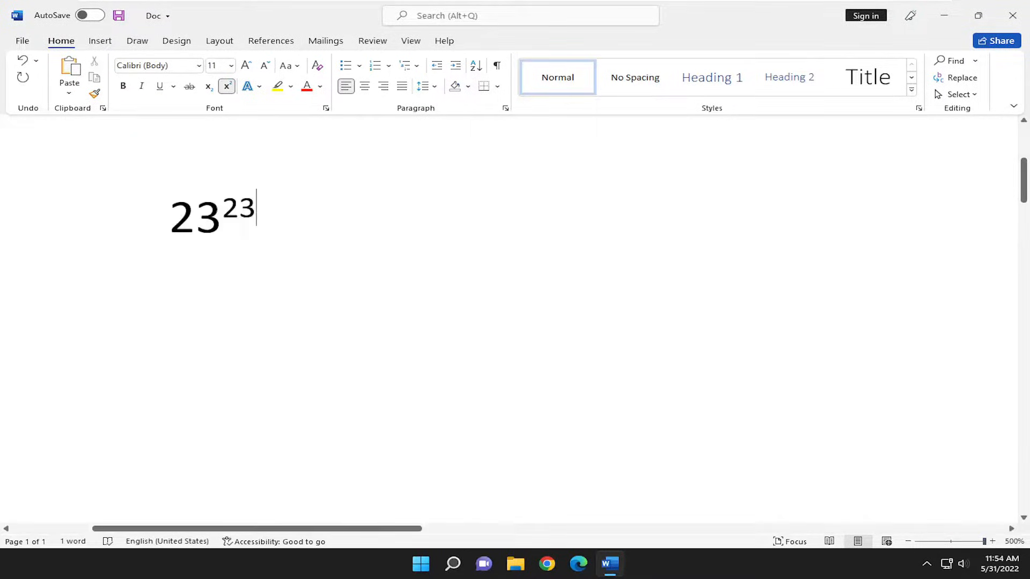
left_click(207, 87)
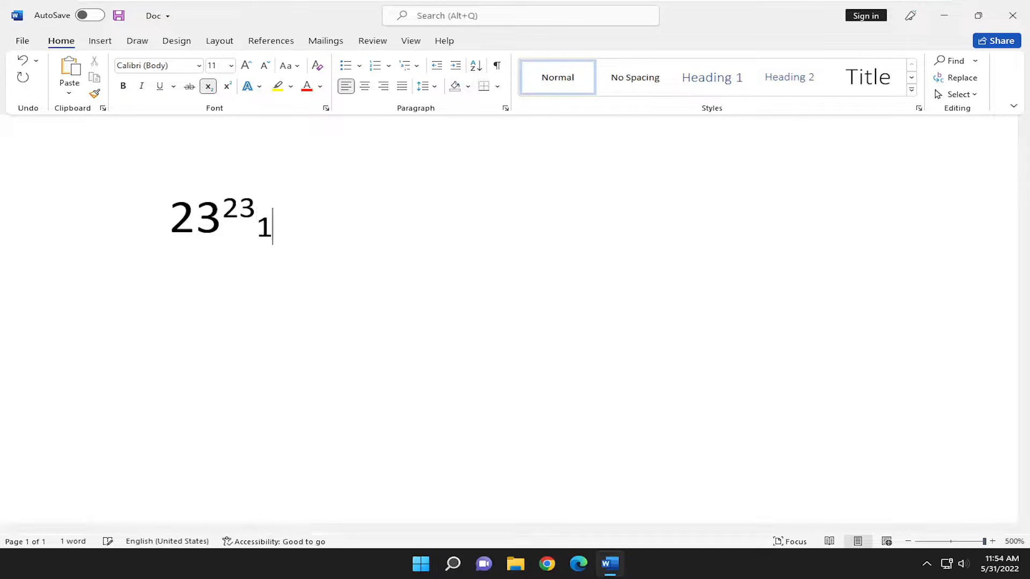
type("2")
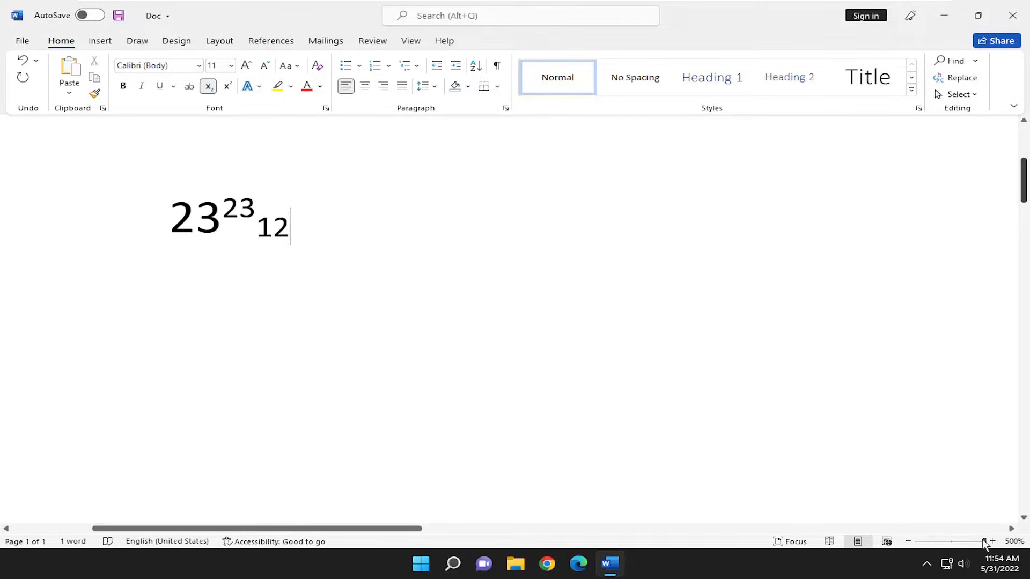
left_click_drag(982, 541, 952, 541)
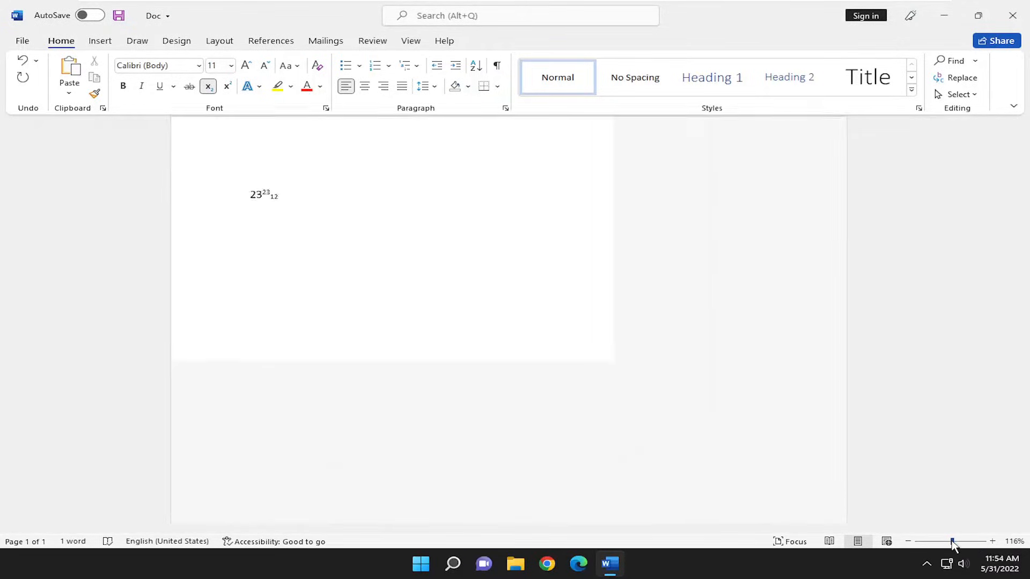